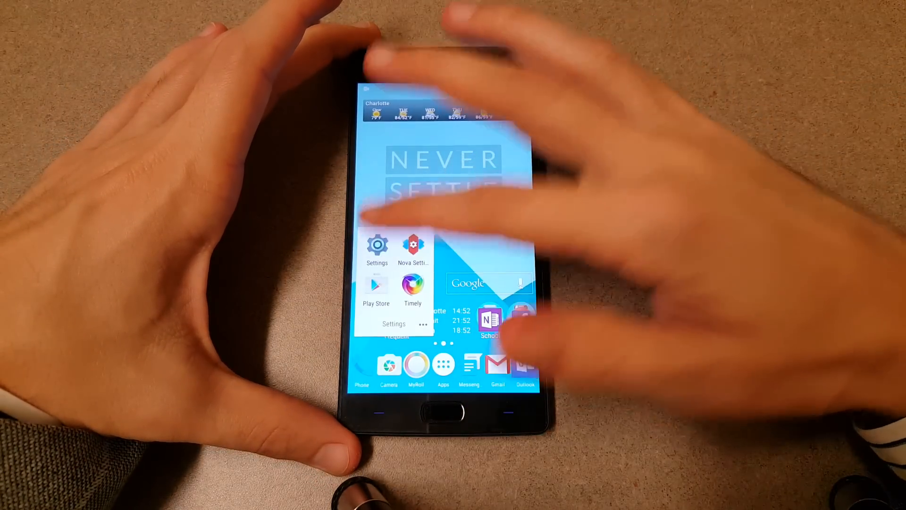
Open Settings from the home screen and go to Fingerprint under Personal.
click(378, 242)
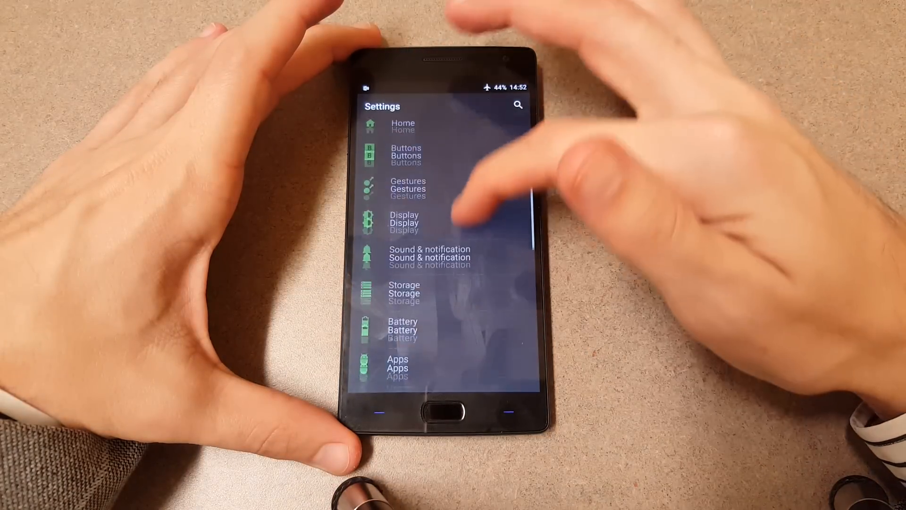
scroll(down, 3)
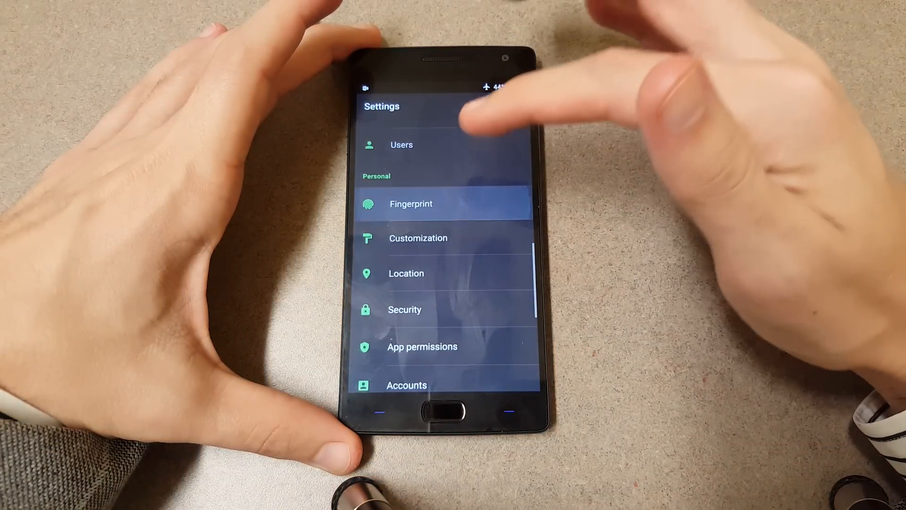
click(411, 204)
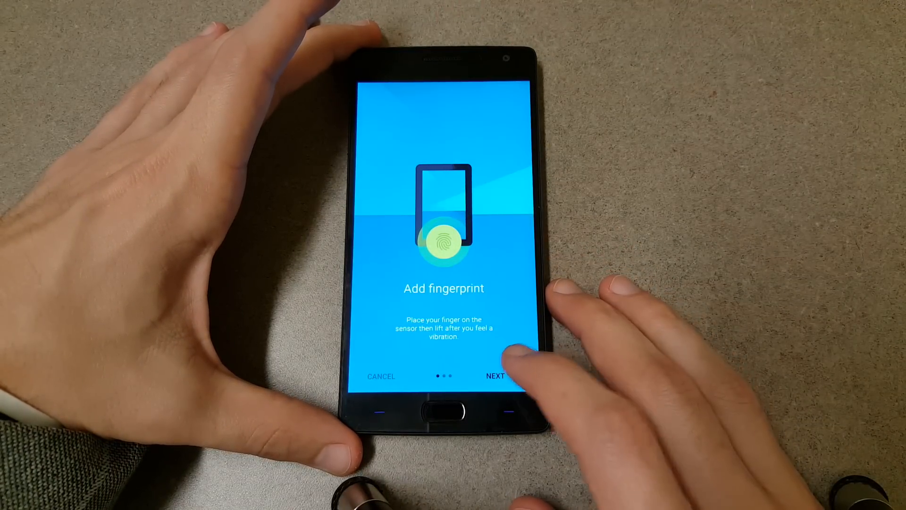
Record fingerprint samples on the home-button sensor to 100% and save Fingerprint 1.
click(495, 376)
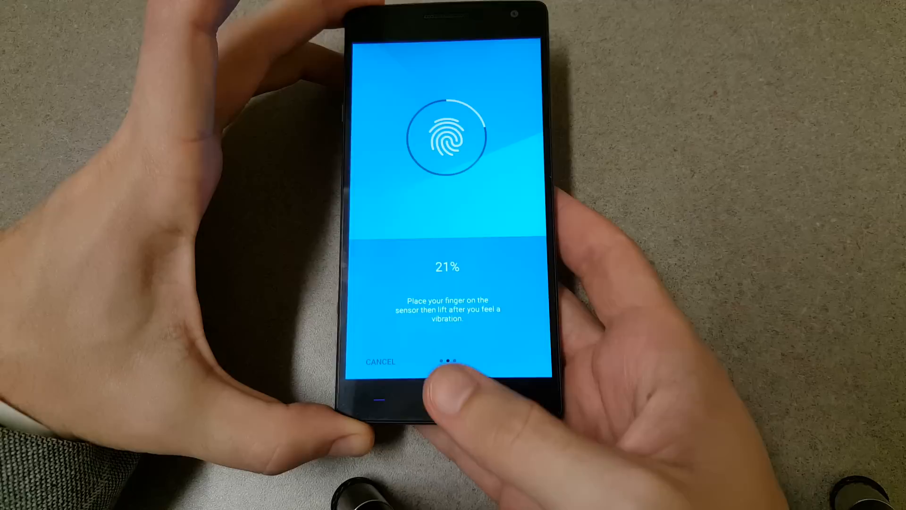
click(445, 376)
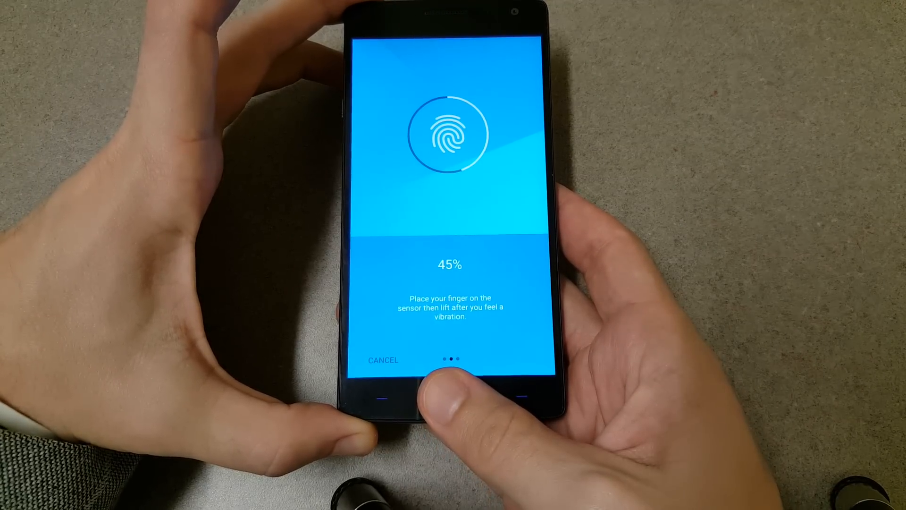
click(448, 399)
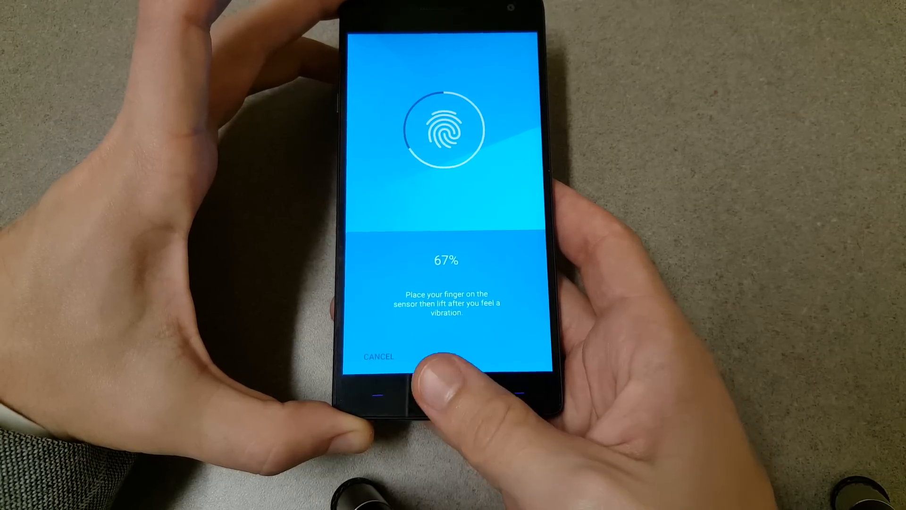
click(445, 376)
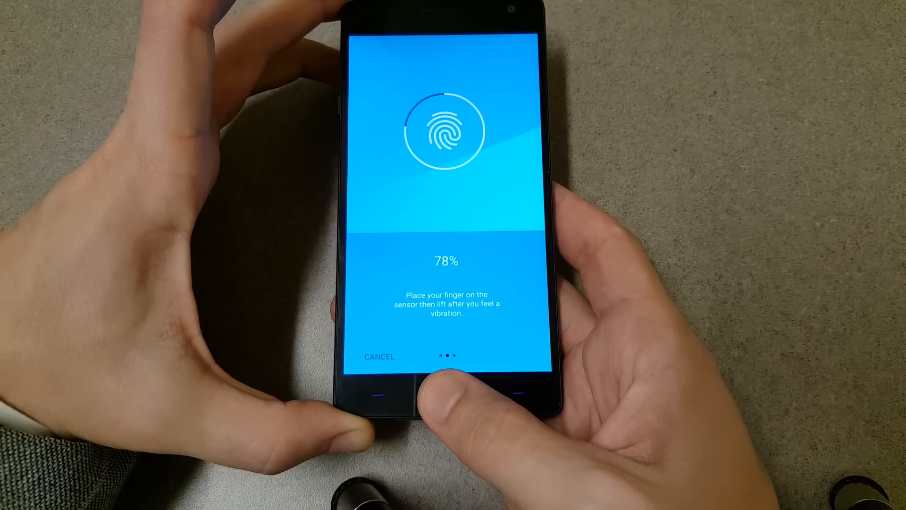
click(444, 393)
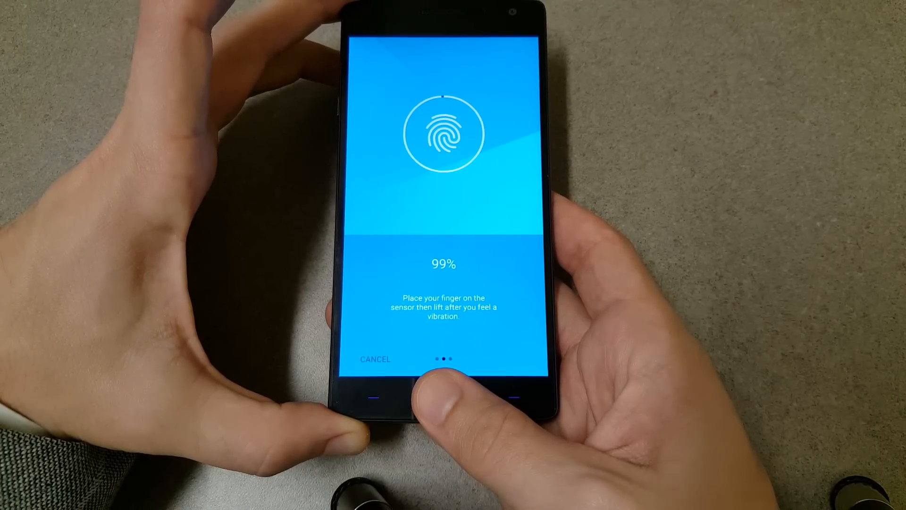
click(444, 396)
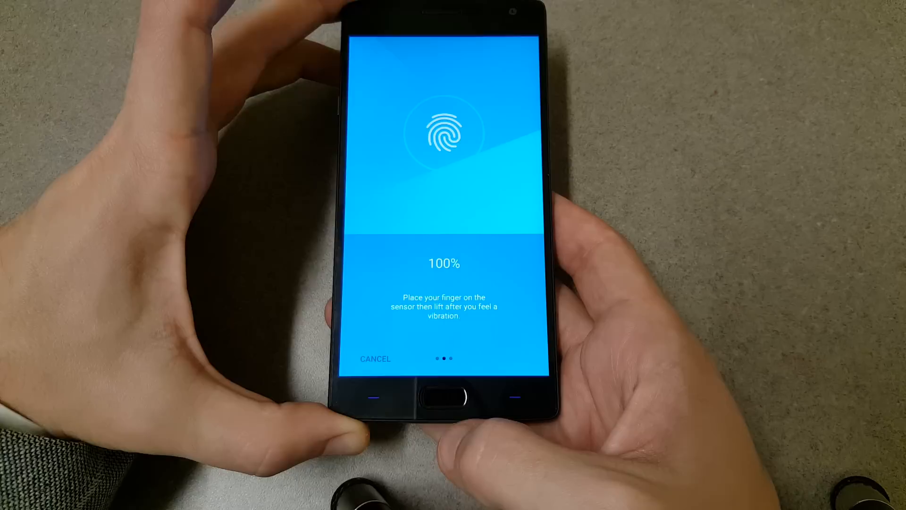
click(444, 401)
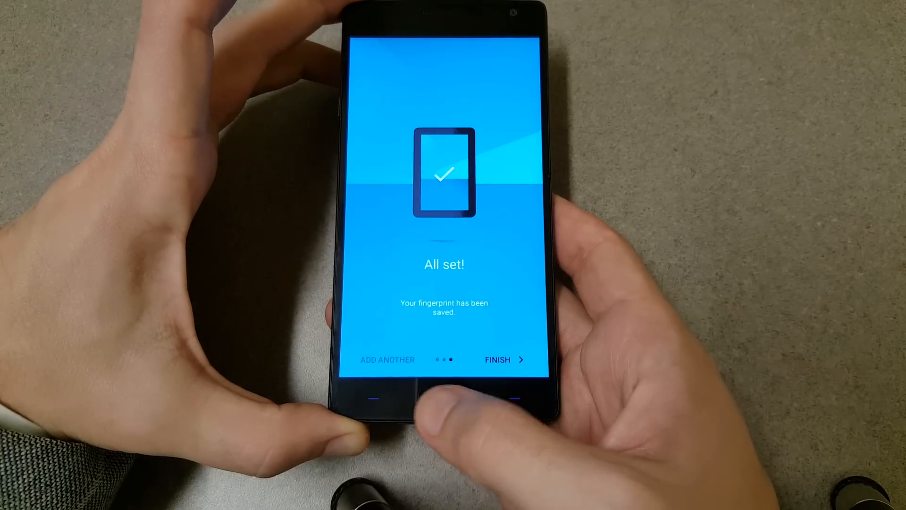
click(504, 359)
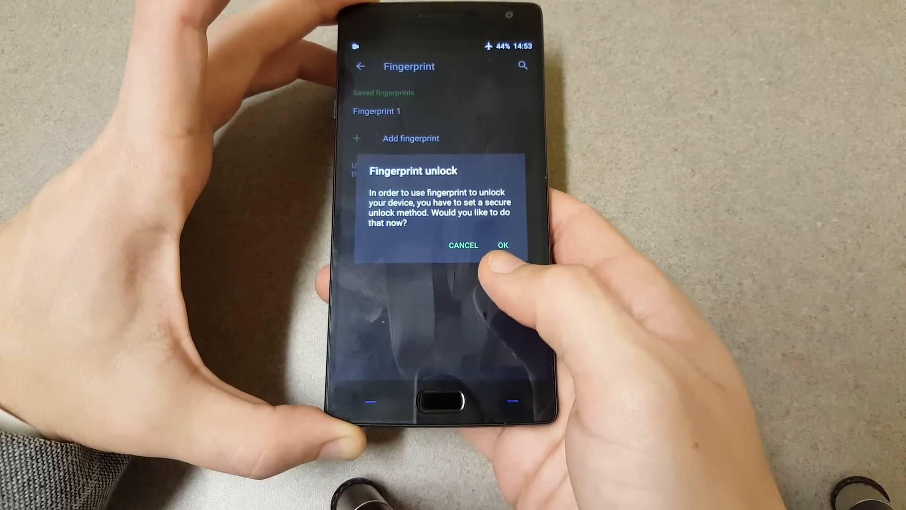
Set and confirm a PIN screen lock, showing all notification content when locked.
click(464, 245)
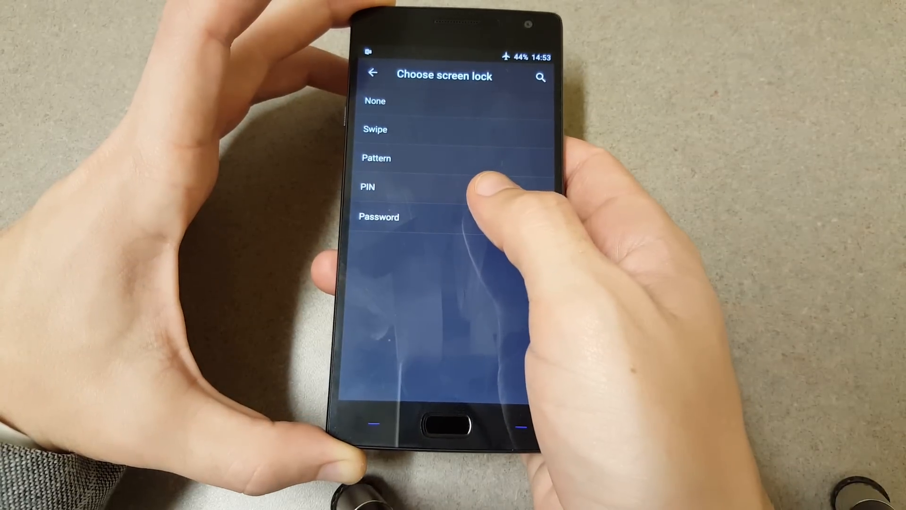
click(367, 186)
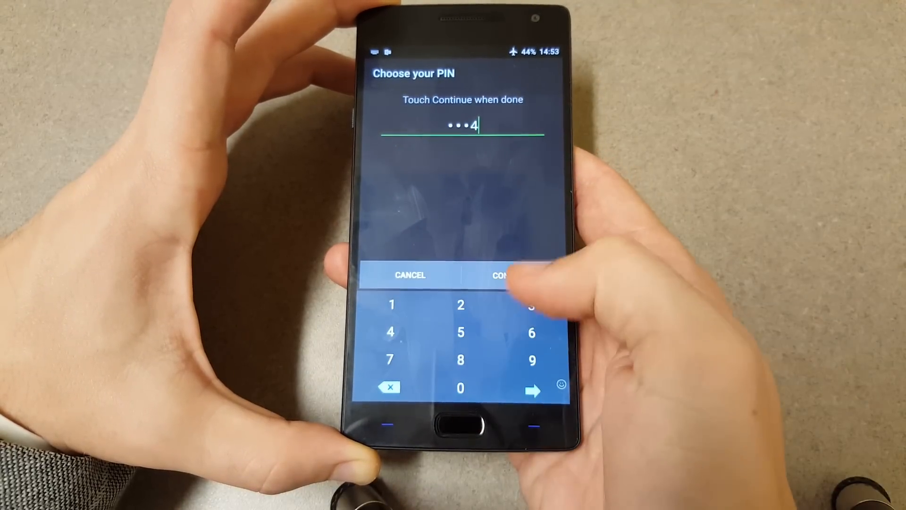
click(506, 275)
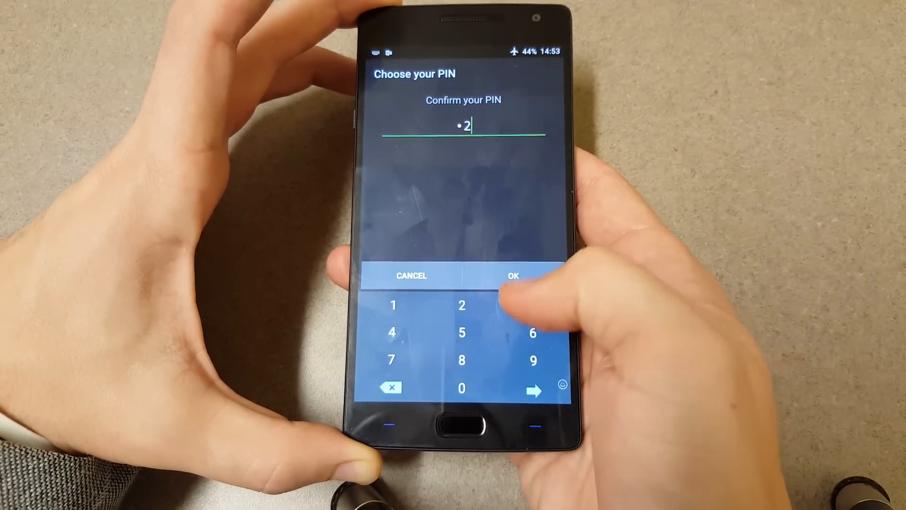
click(513, 275)
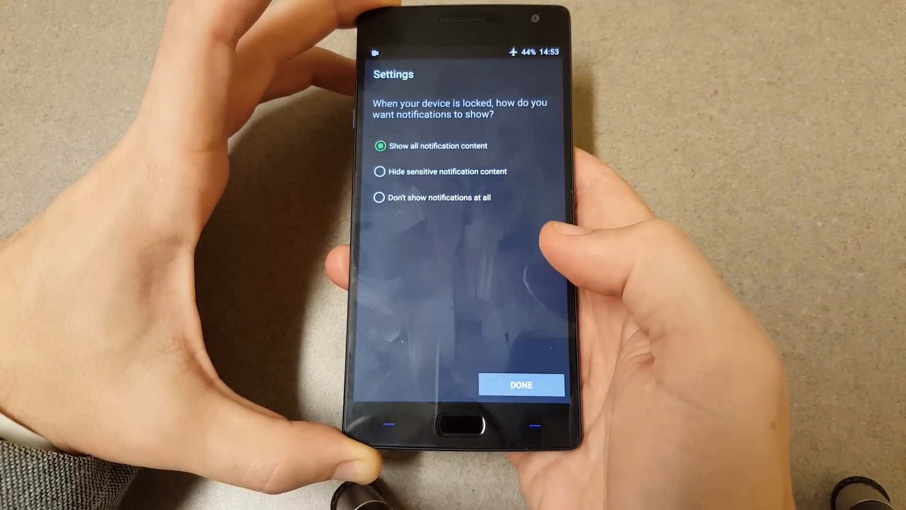
click(520, 385)
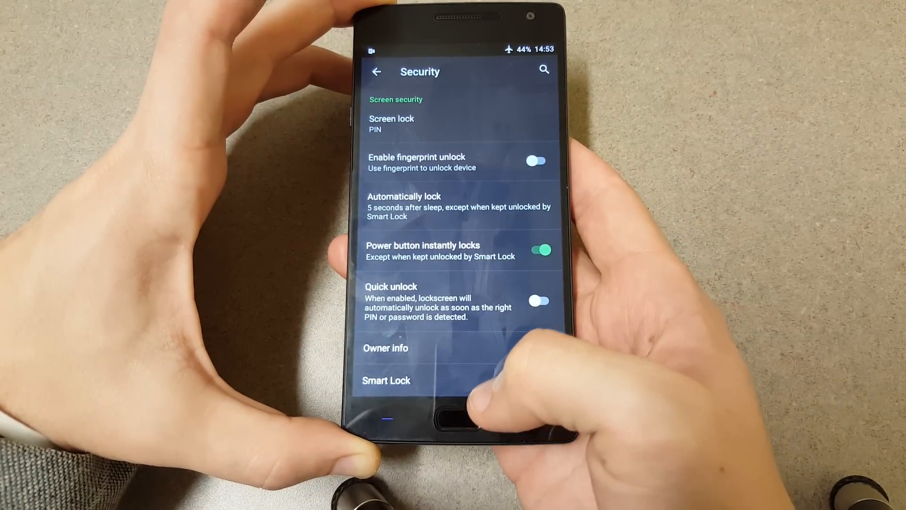
Toggle on Enable fingerprint unlock in Security, skip managing fingerprints, and confirm with the PIN.
click(536, 160)
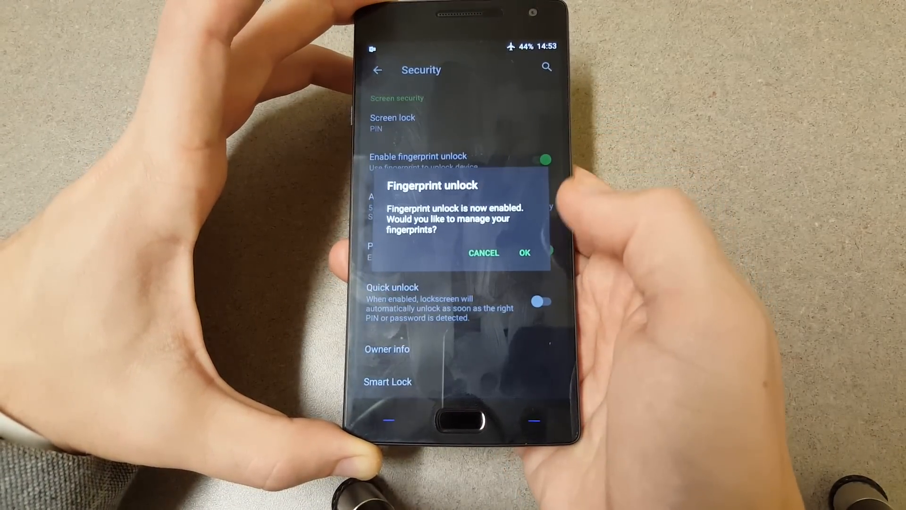
click(484, 253)
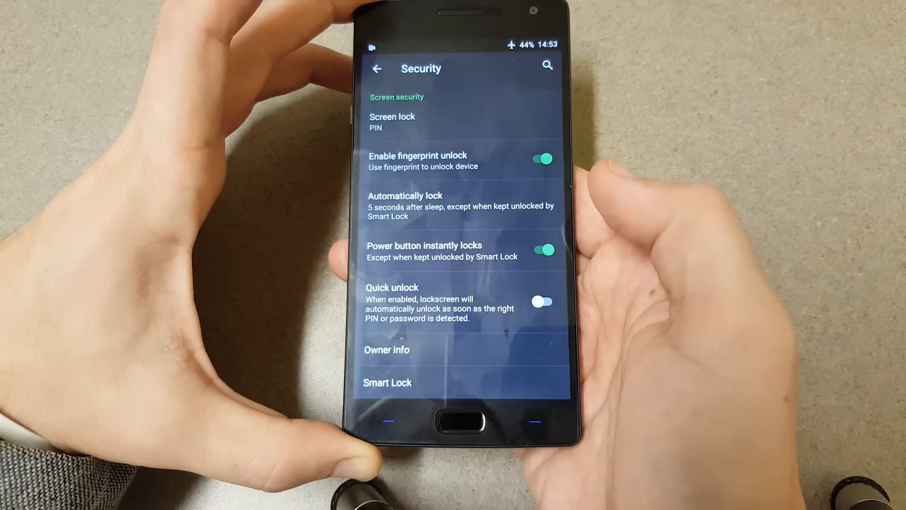
click(461, 299)
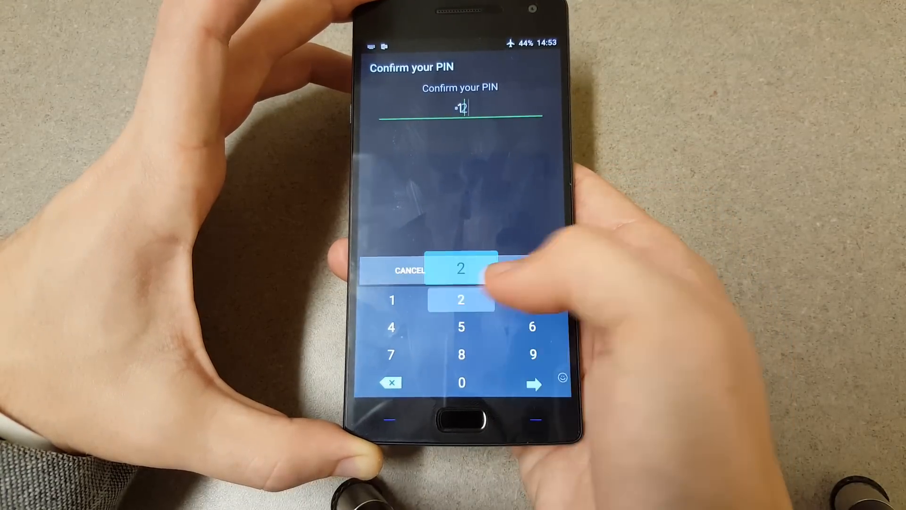
click(532, 383)
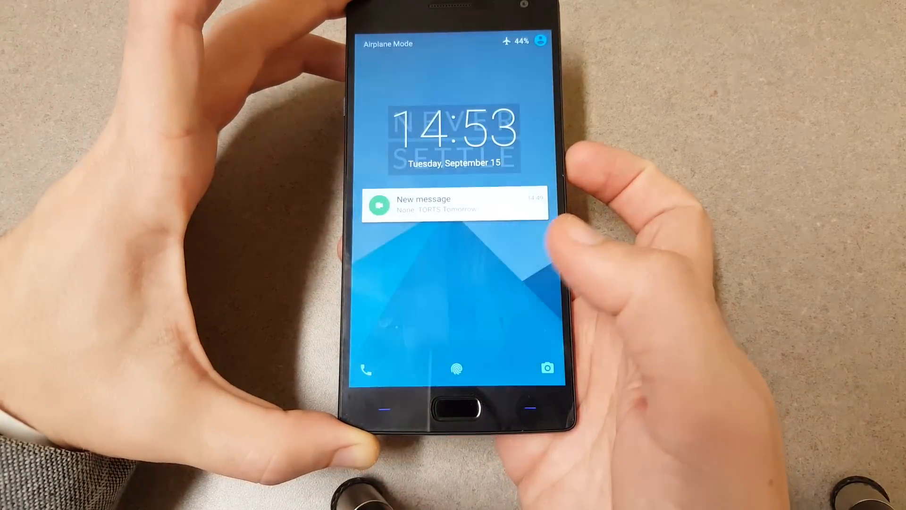
Touch the fingerprint sensor on the lock screen to unlock to the home screen.
click(456, 404)
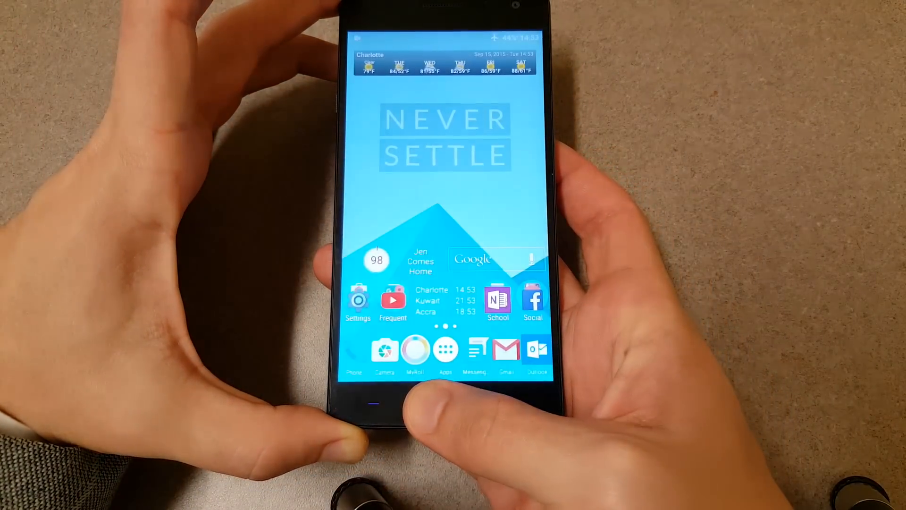